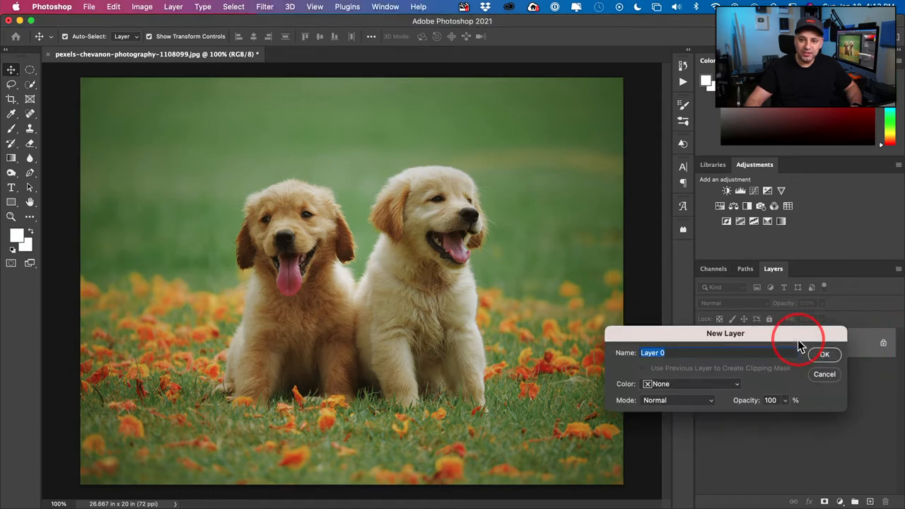
Name the converted background layer 'dogs' and confirm the New Layer dialog
type("0")
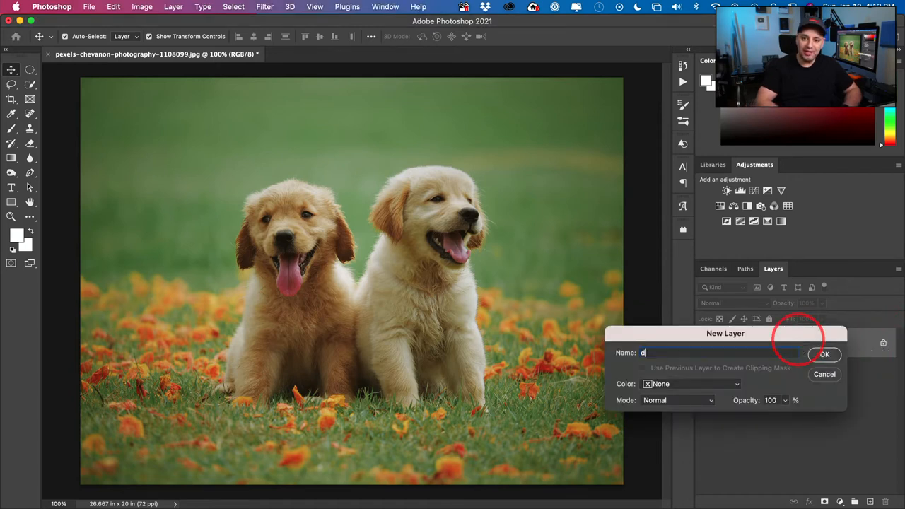
type("ogs")
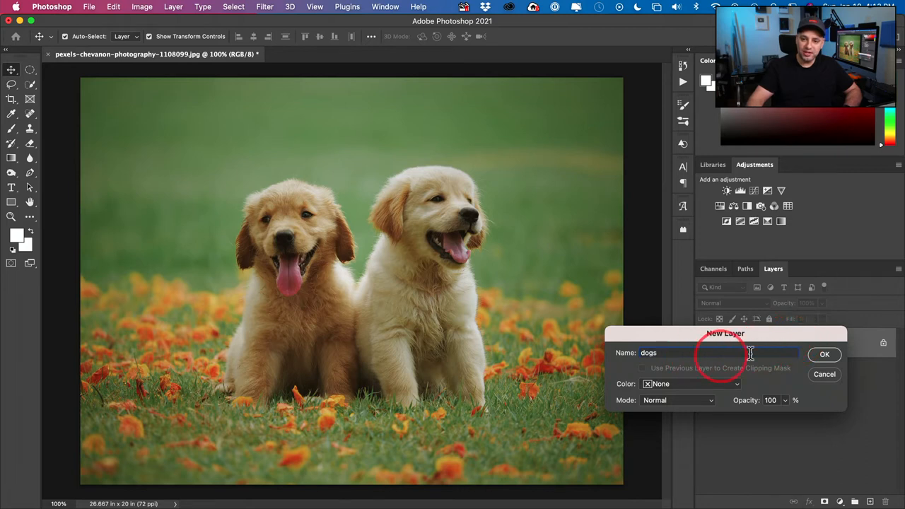
left_click(825, 354)
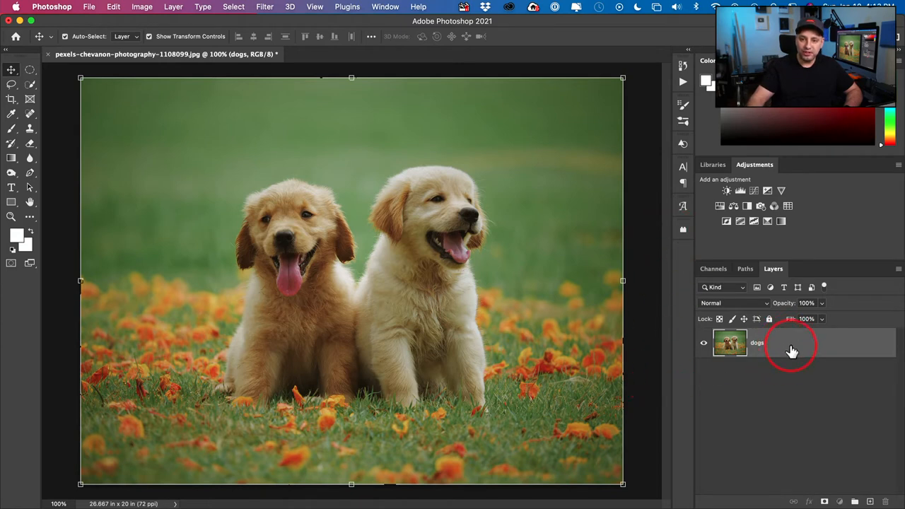
Add a Stroke layer style to the dogs layer positioned along the inside edge
double_click(777, 343)
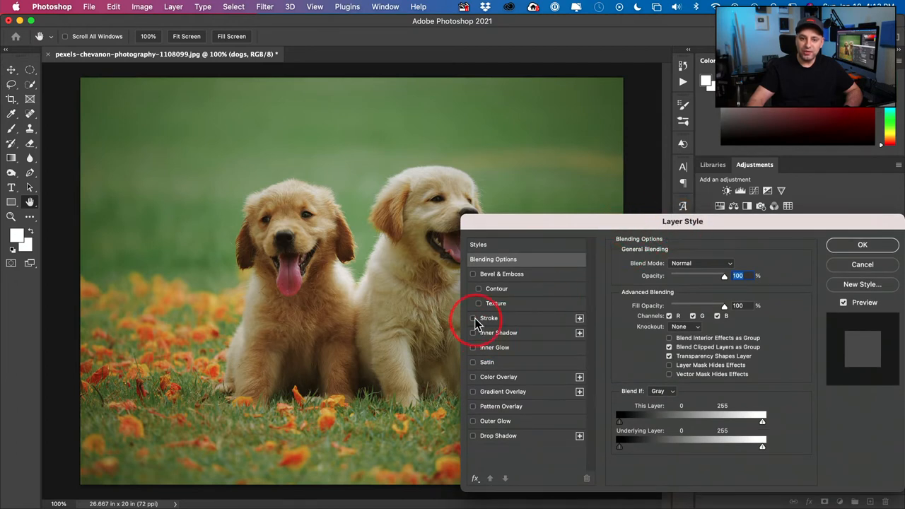
left_click(478, 318)
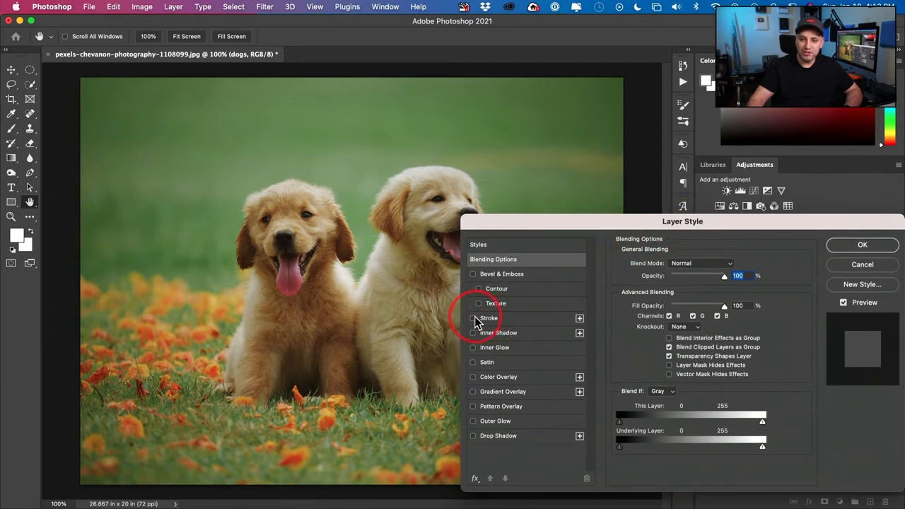
left_click(472, 317)
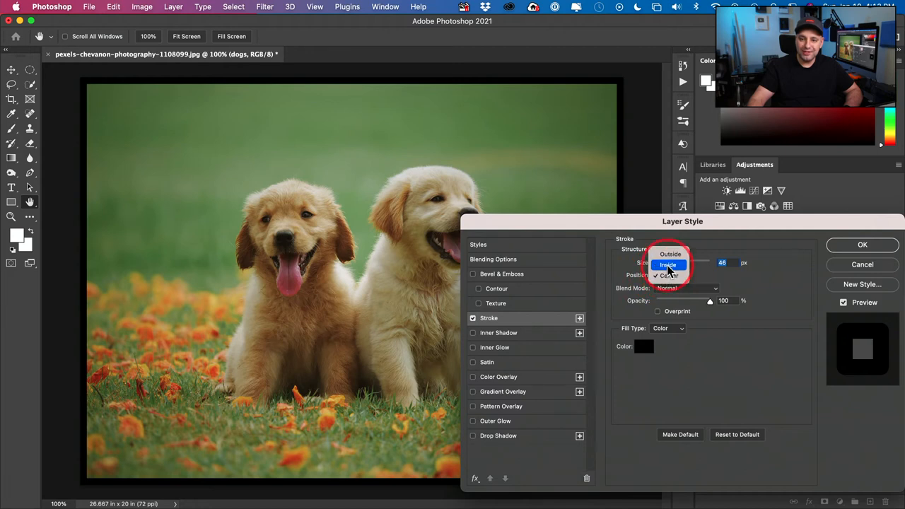
left_click(667, 264)
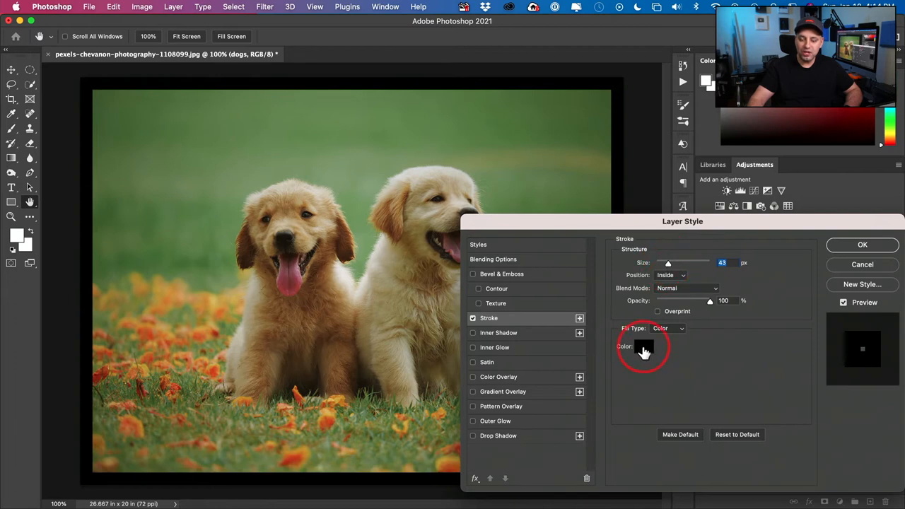
Change the stroke colour from white to green, make it much thinner and apply the style
left_click(642, 346)
type("ffffff")
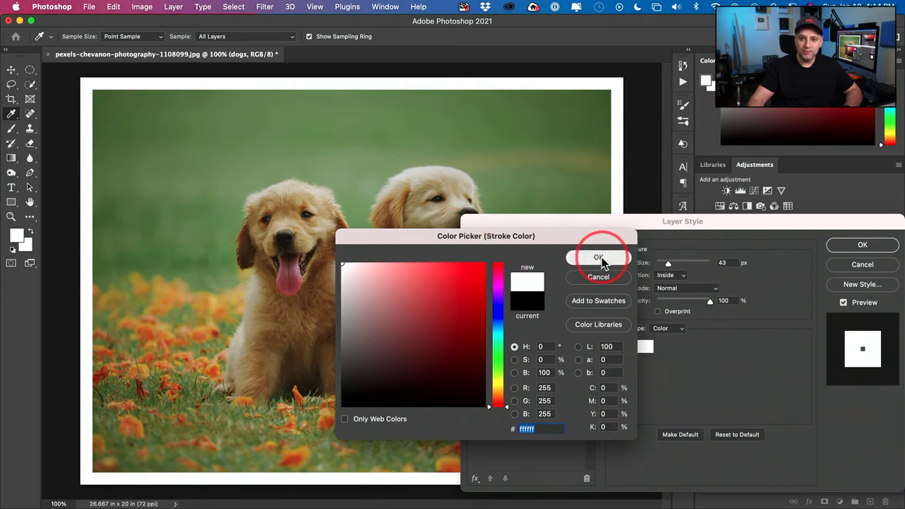
left_click(598, 257)
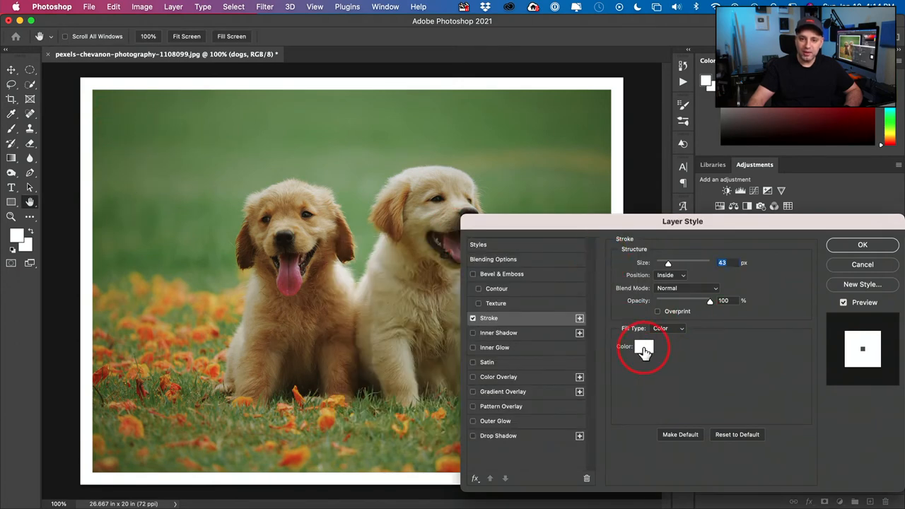
left_click(643, 346)
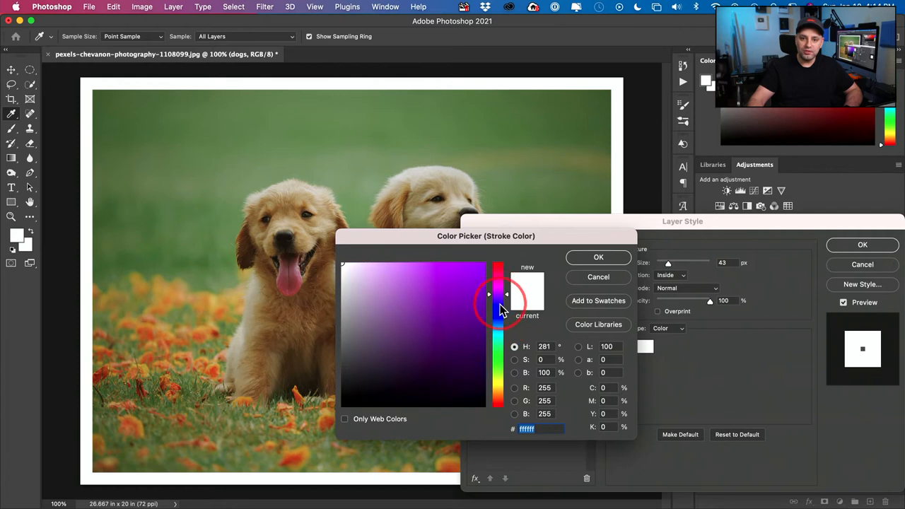
left_click(466, 366)
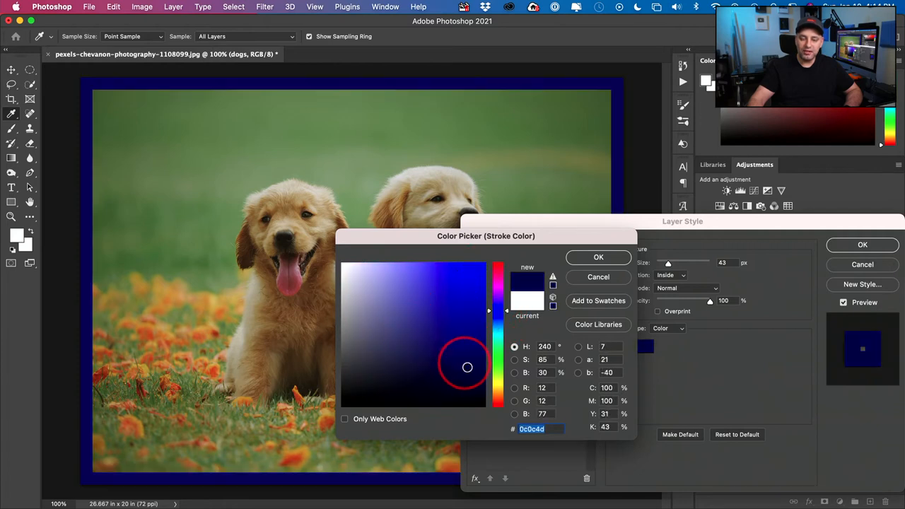
left_click(168, 134)
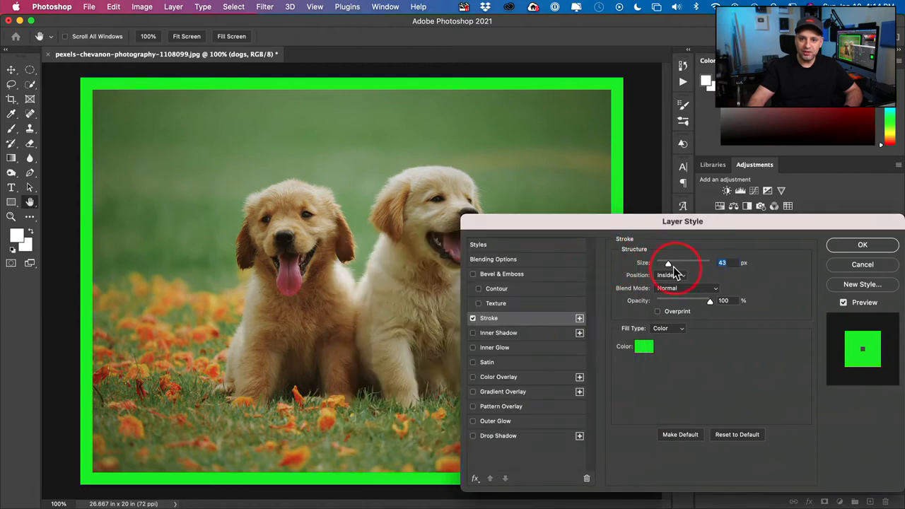
left_click_drag(667, 261, 662, 262)
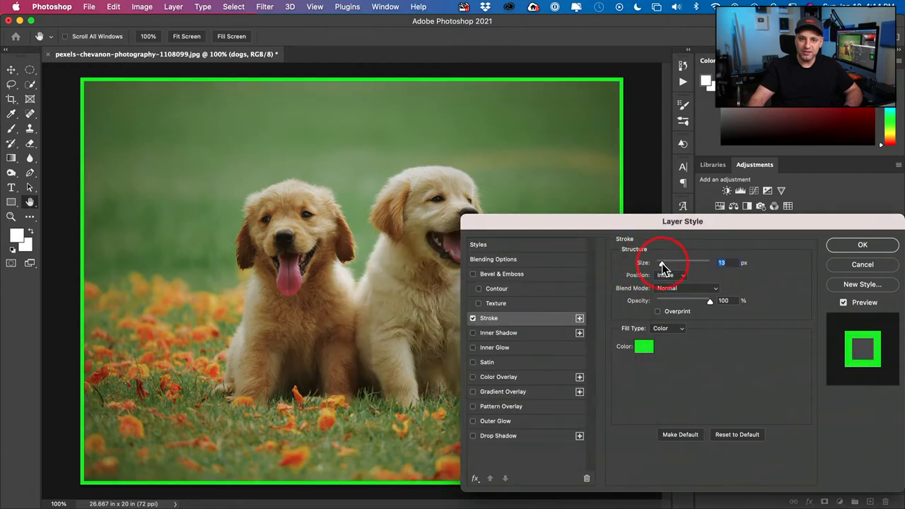
left_click(862, 245)
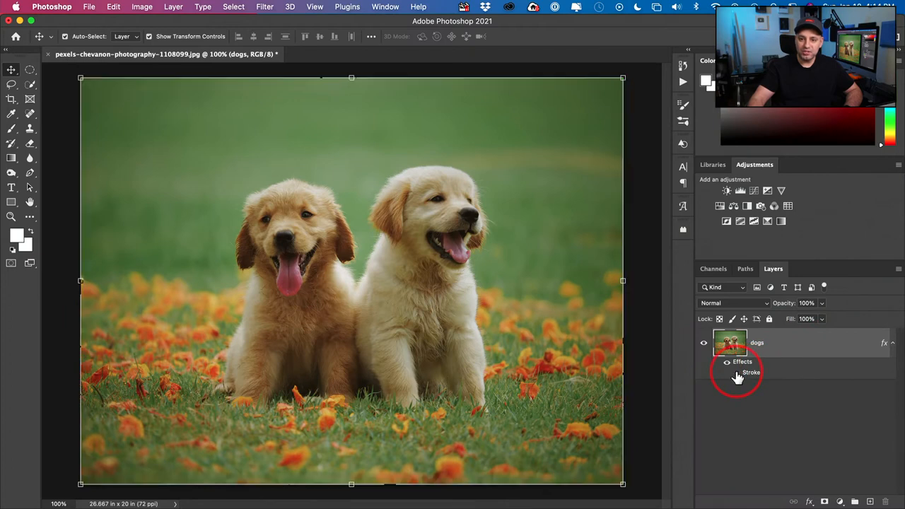
Try scaling the photo down, then clear the layer style so the dogs layer has no stroke
left_click(727, 373)
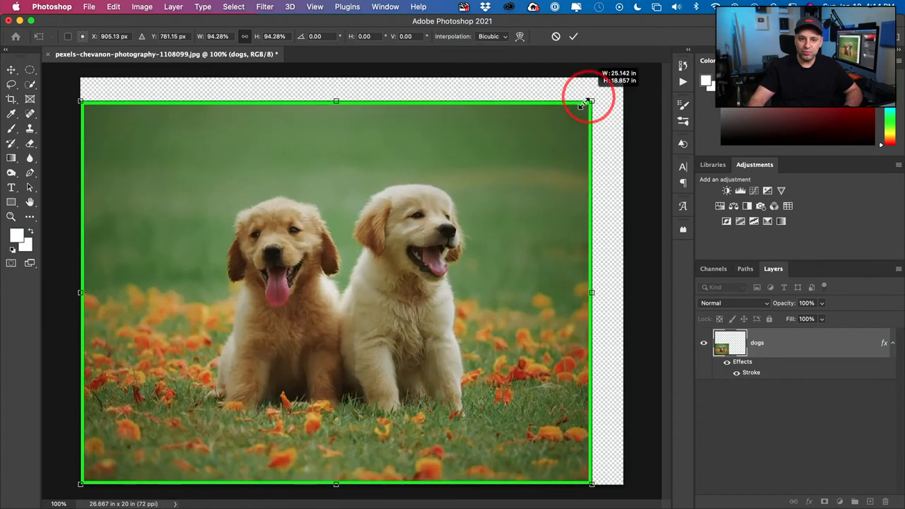
left_click_drag(591, 101, 619, 77)
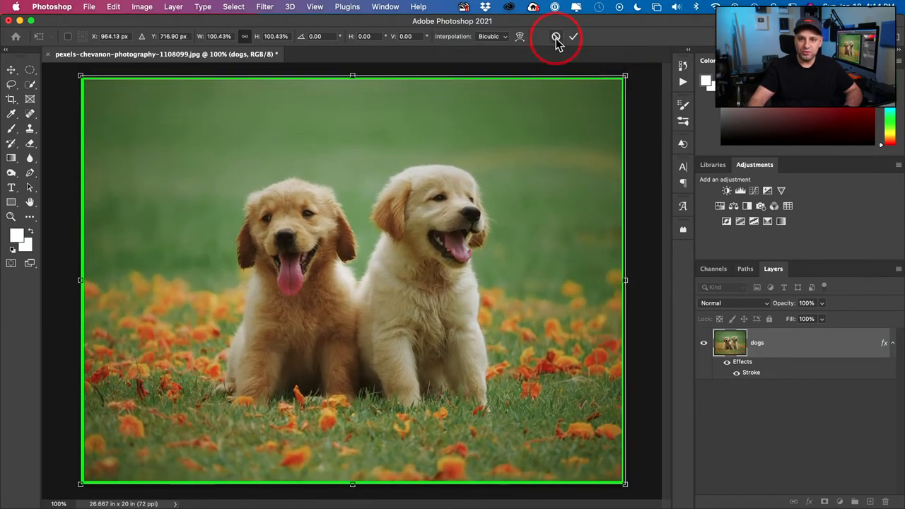
right_click(778, 344)
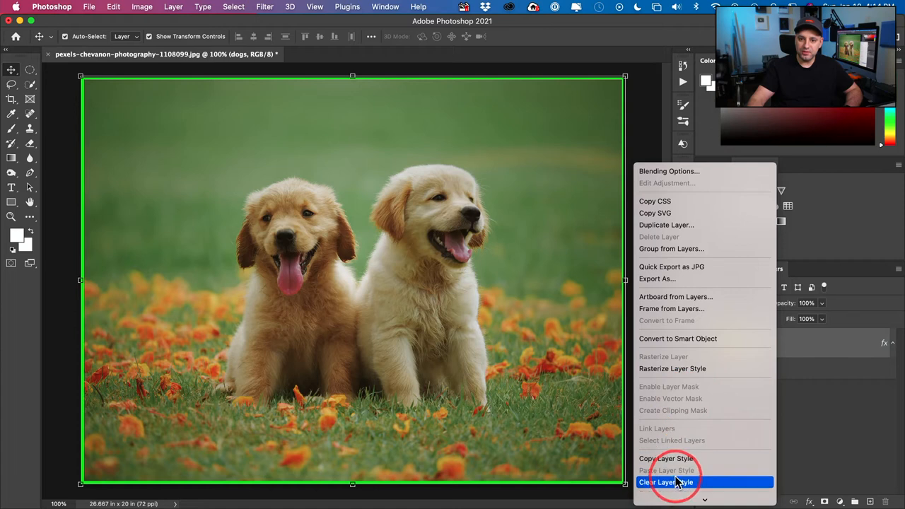
left_click(664, 481)
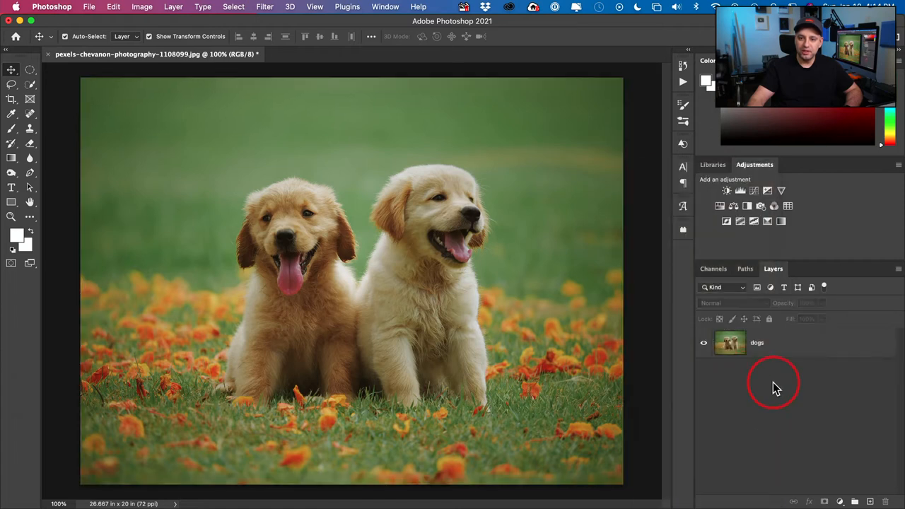
left_click(756, 342)
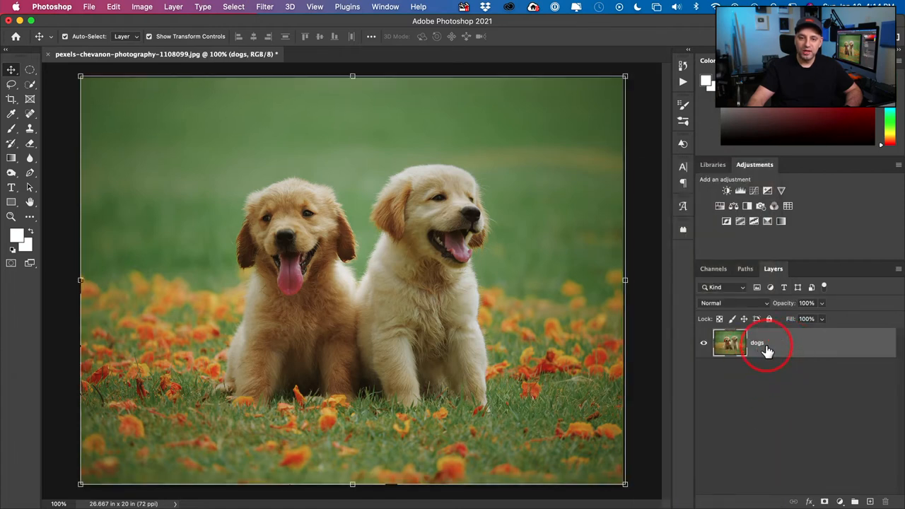
mouse_move(758, 344)
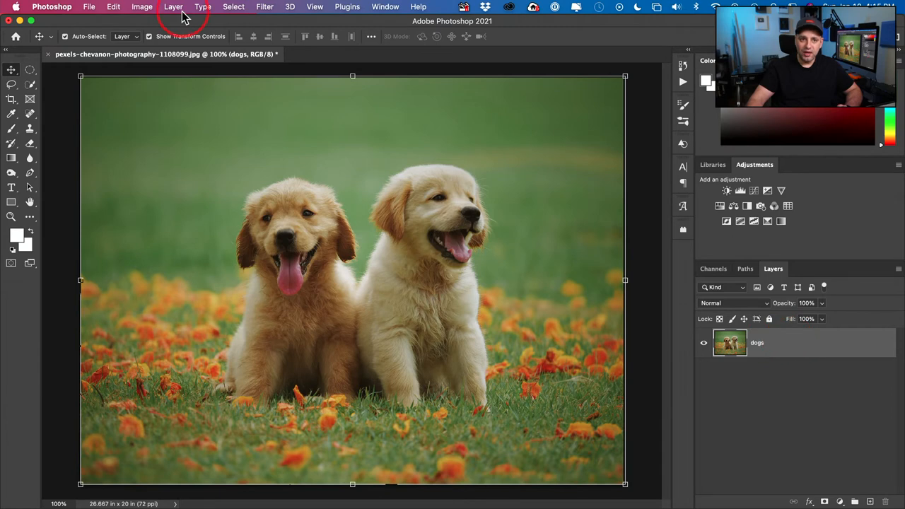
left_click(172, 5)
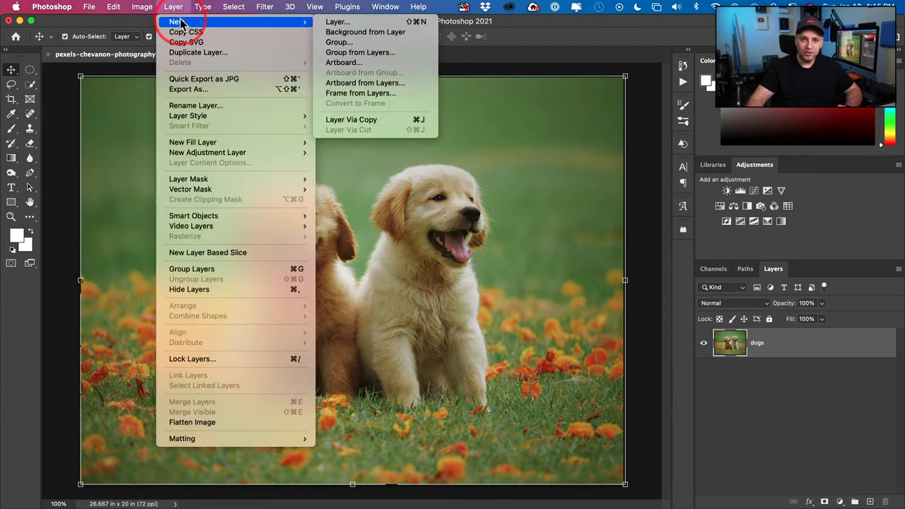
mouse_move(365, 31)
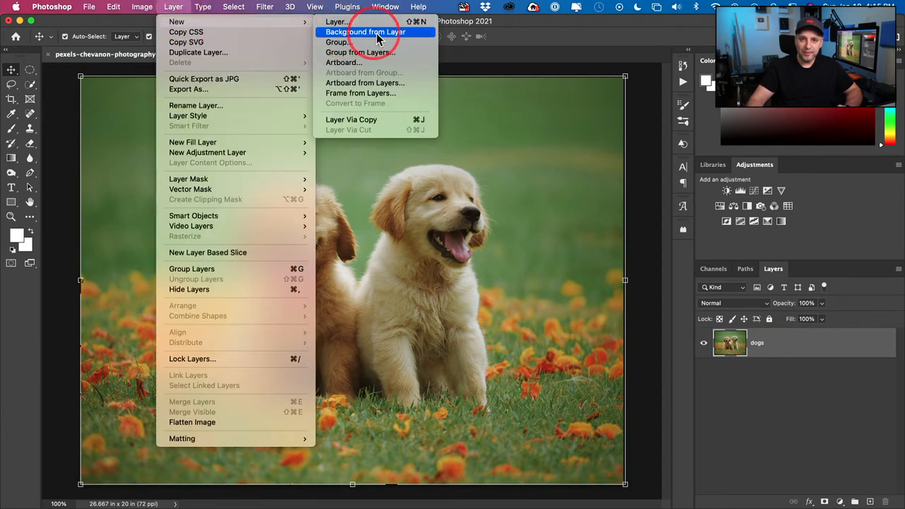
left_click(364, 32)
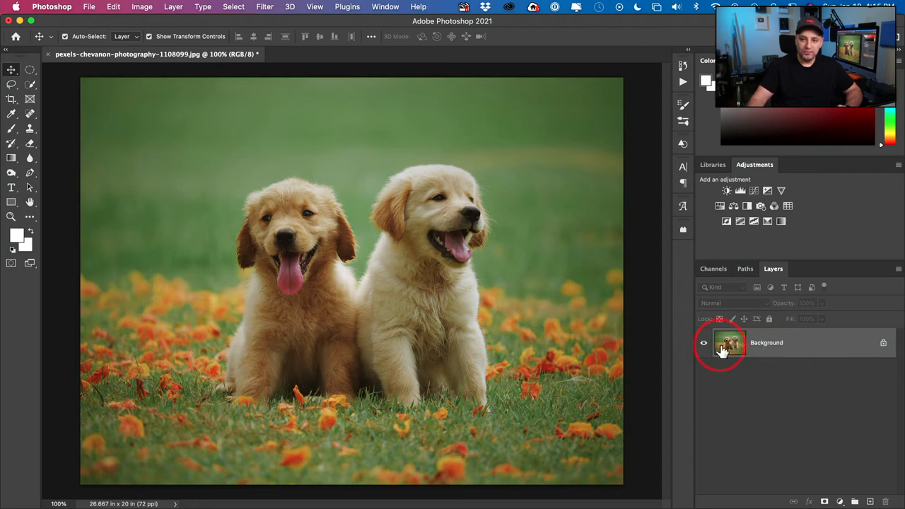
mouse_move(639, 327)
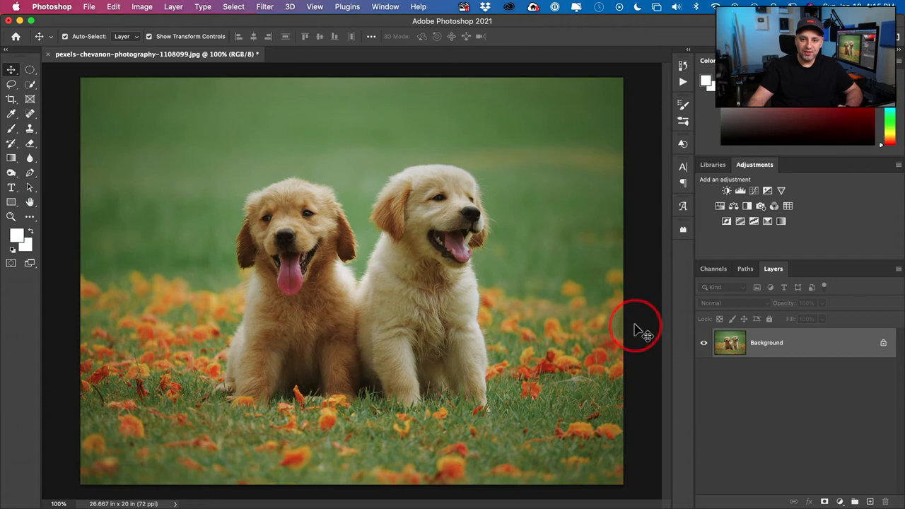
mouse_move(639, 254)
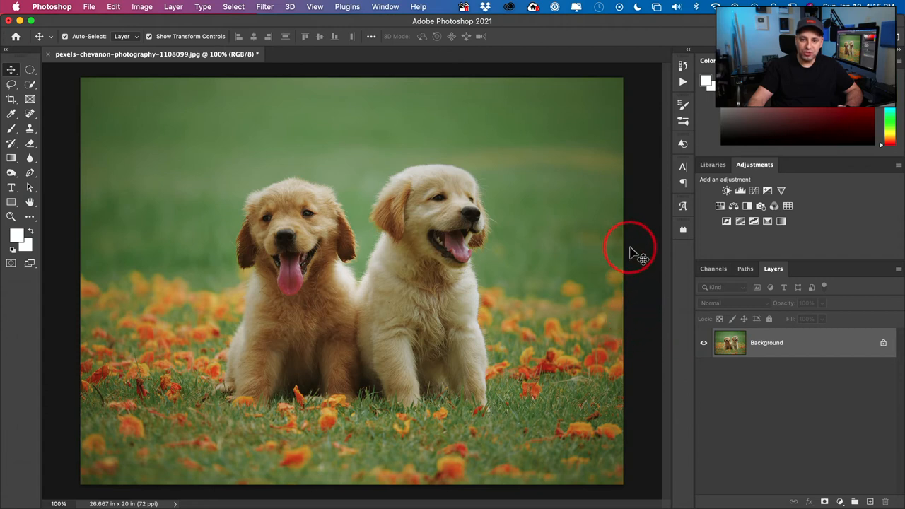
mouse_move(620, 251)
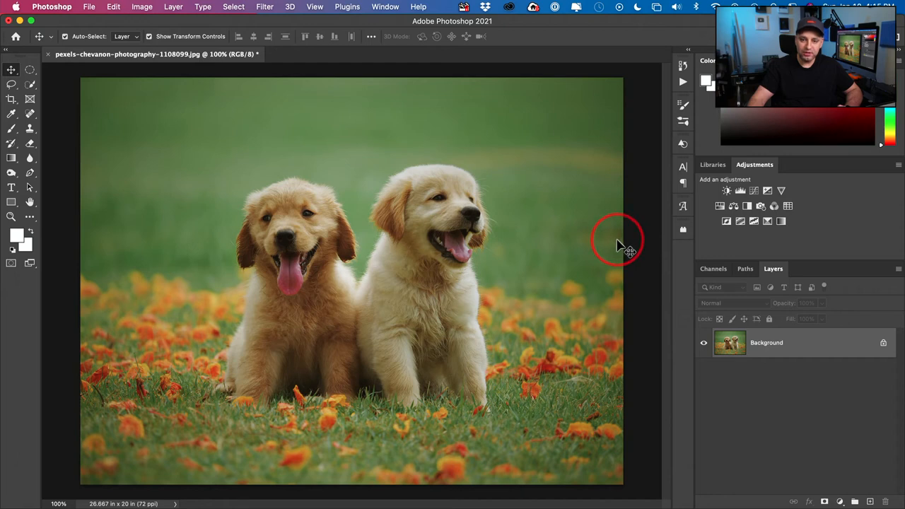
mouse_move(267, 106)
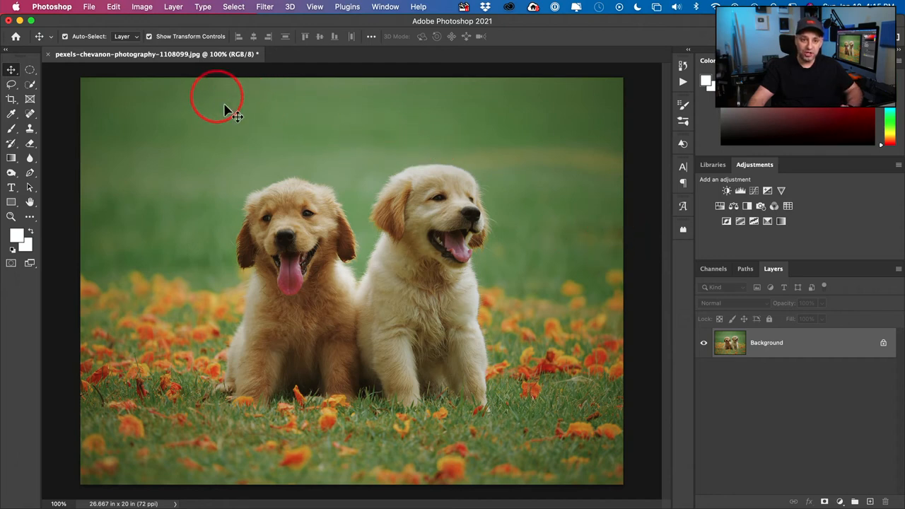
mouse_move(141, 7)
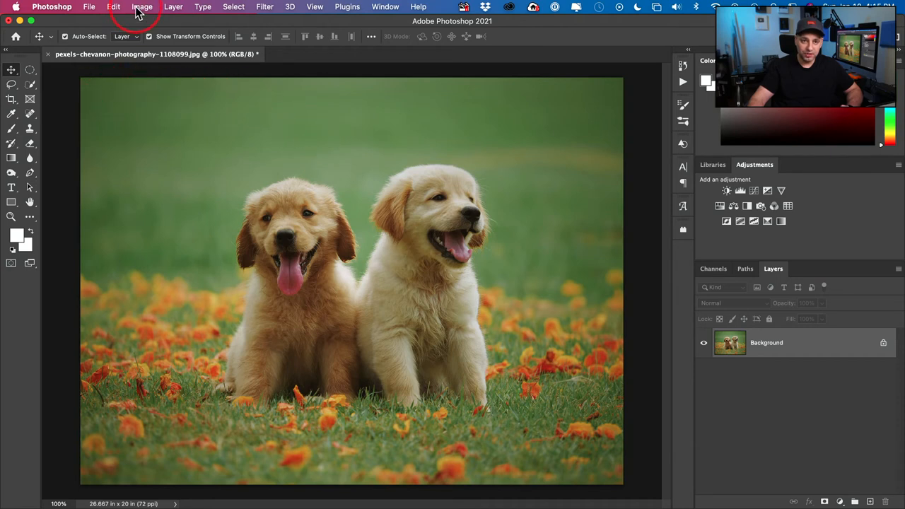
In Canvas Size, measure in pixels and enter the new width 2020 and height 1540
left_click(141, 6)
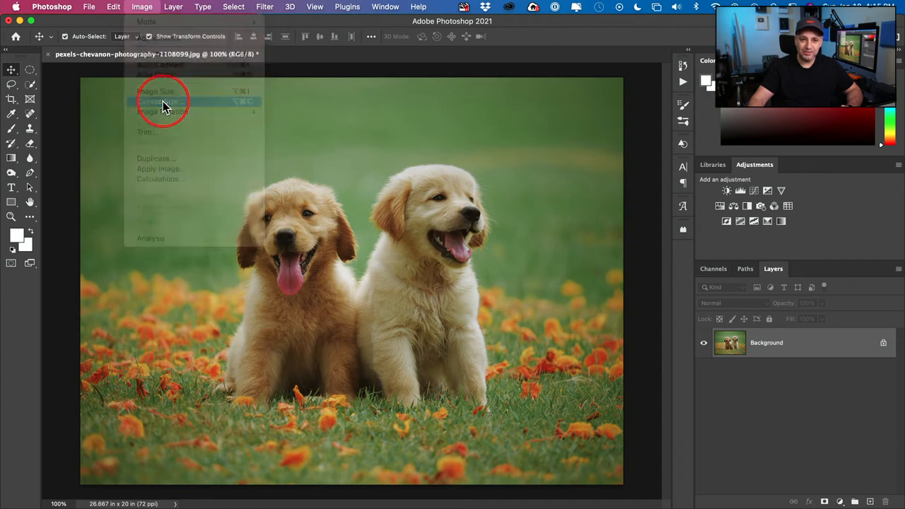
left_click(162, 103)
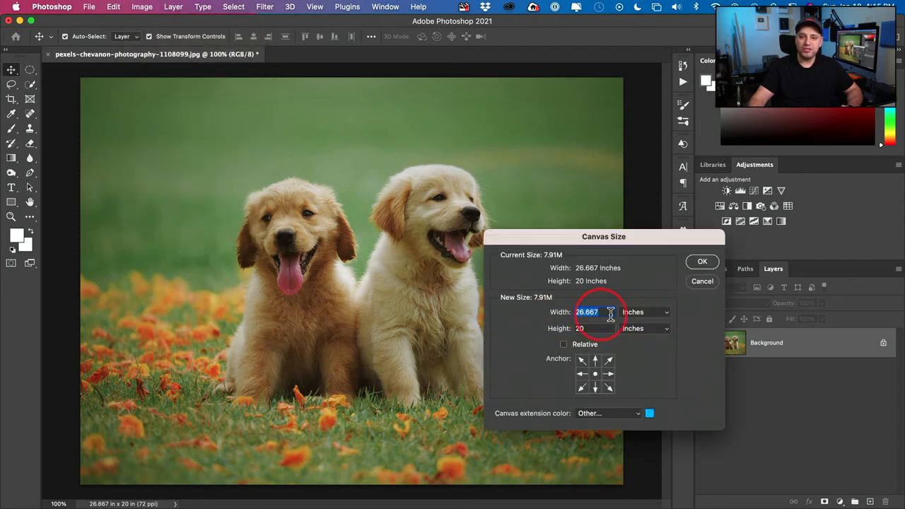
left_click(643, 313)
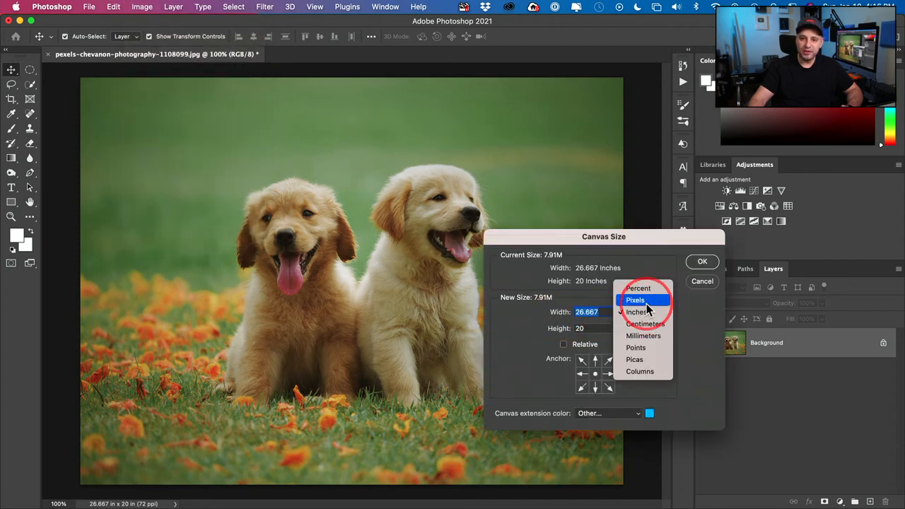
left_click(635, 299)
type("2020")
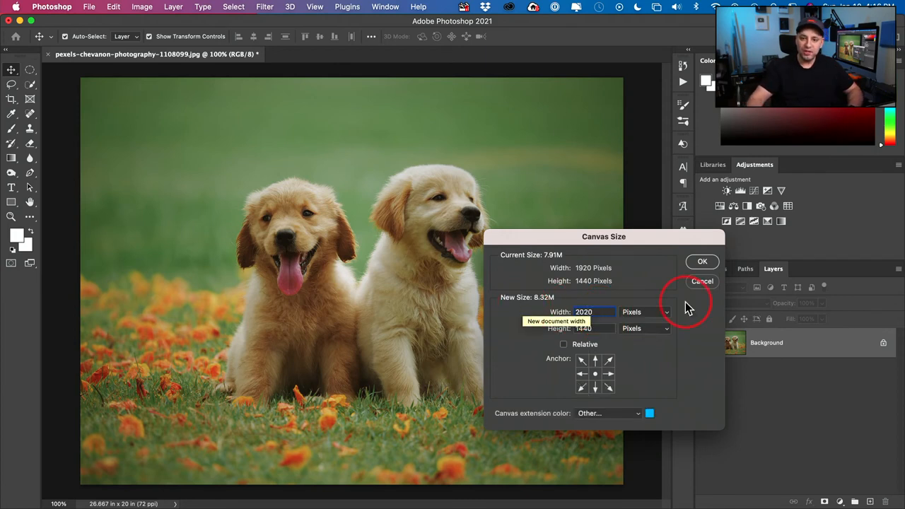
left_click(594, 328)
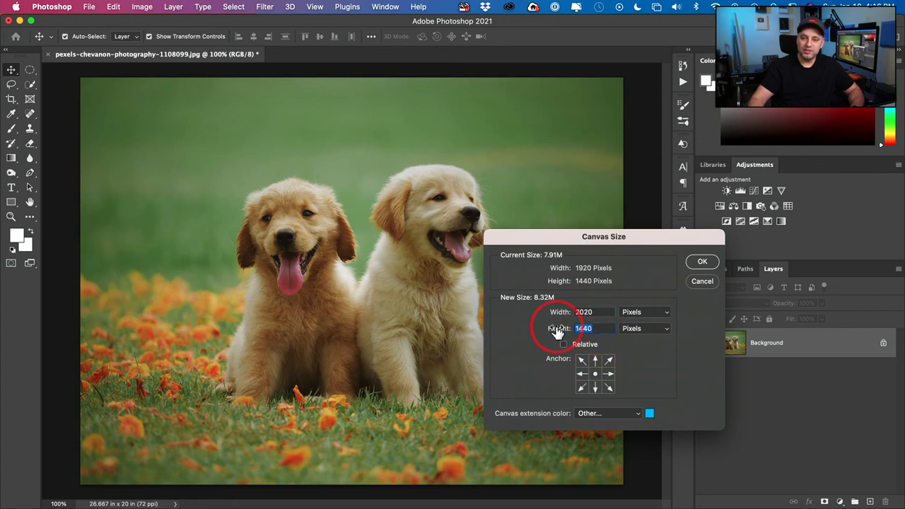
mouse_move(559, 328)
type("1540")
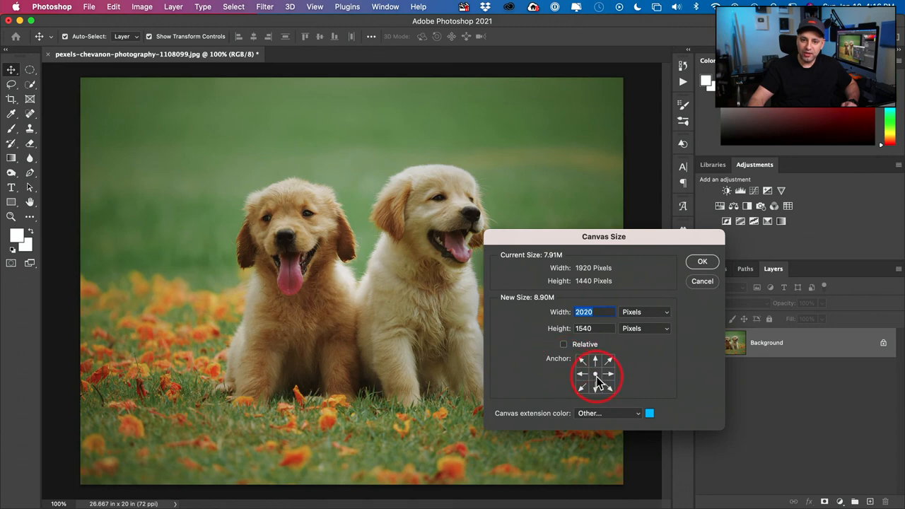
mouse_move(520, 422)
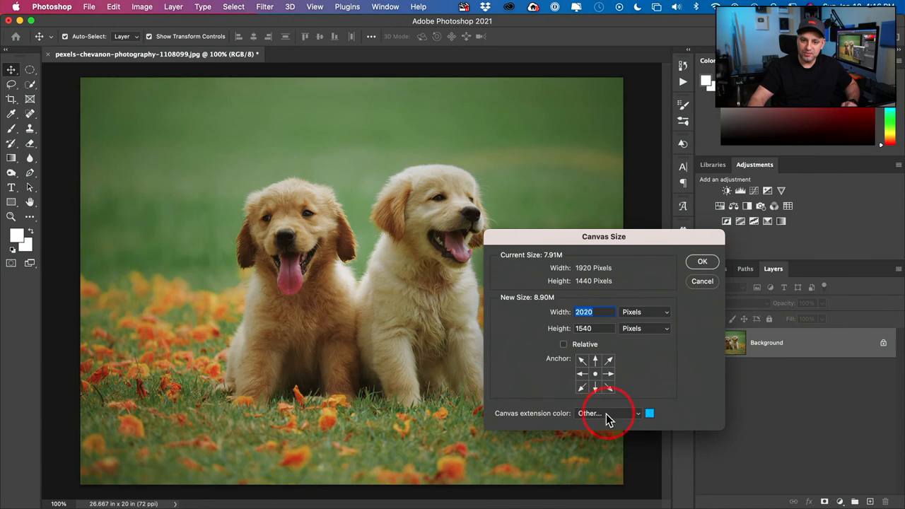
Set the canvas extension colour to custom white and apply the enlarged canvas
left_click(607, 413)
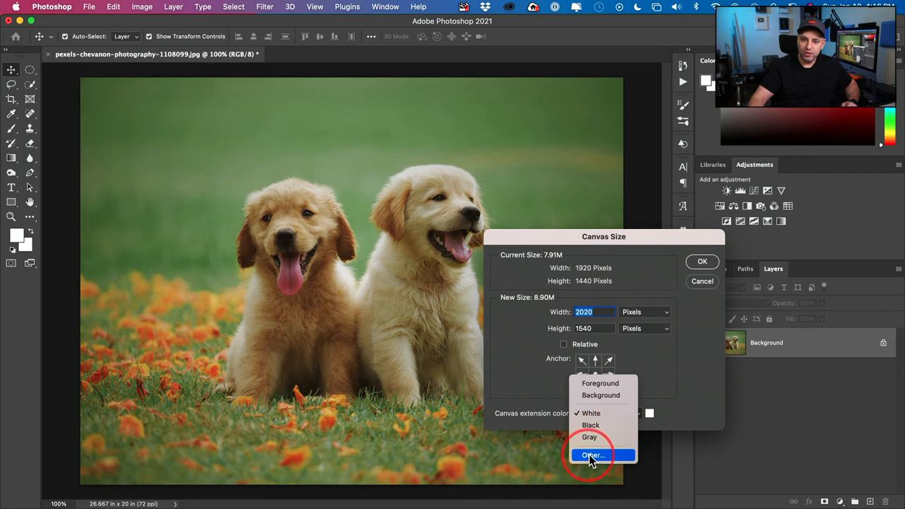
left_click(593, 456)
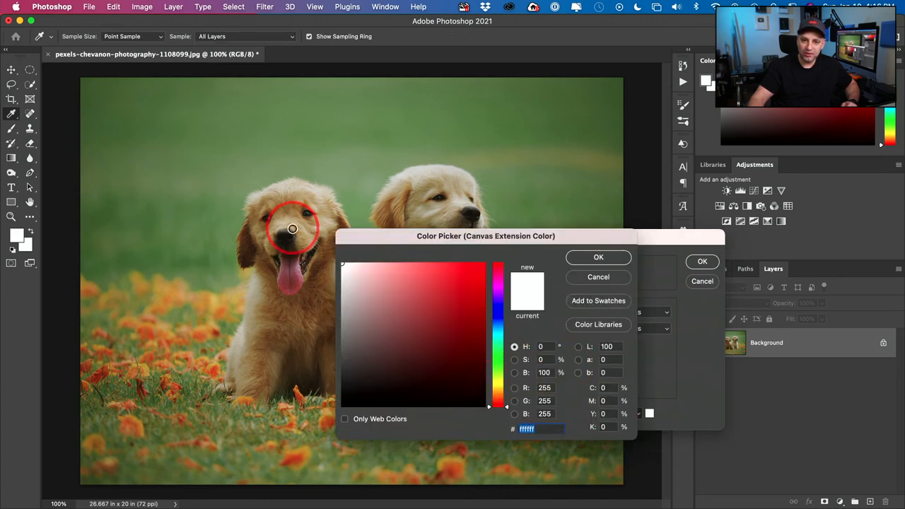
left_click(598, 258)
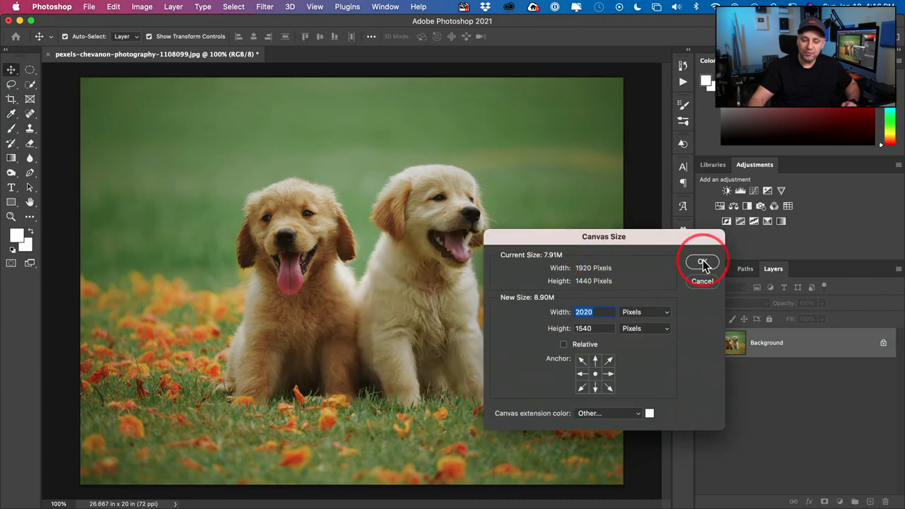
left_click(701, 261)
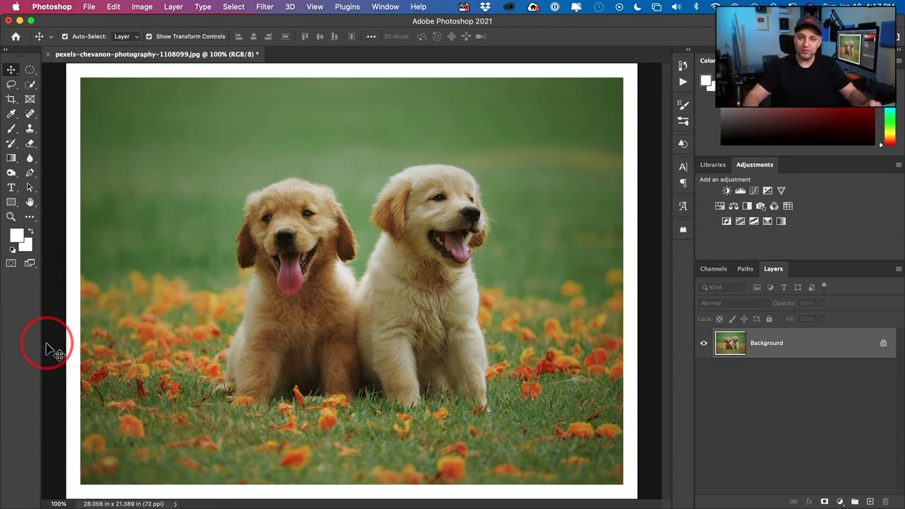
mouse_move(157, 239)
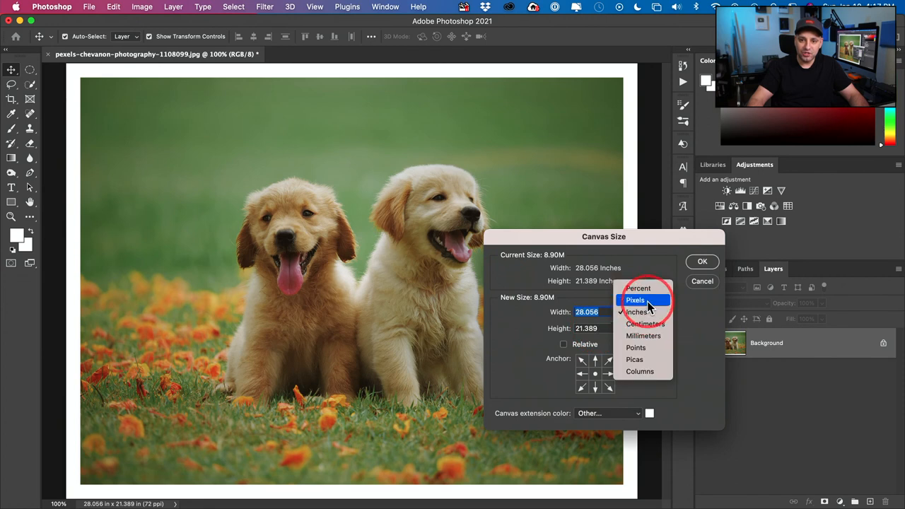
Set the canvas size in pixels to width 1970 and height 1490
left_click(635, 300)
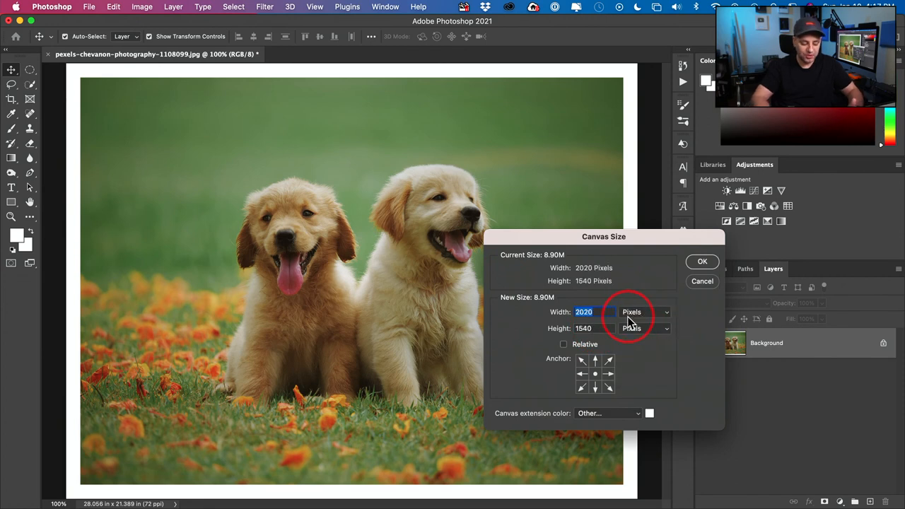
type("1970")
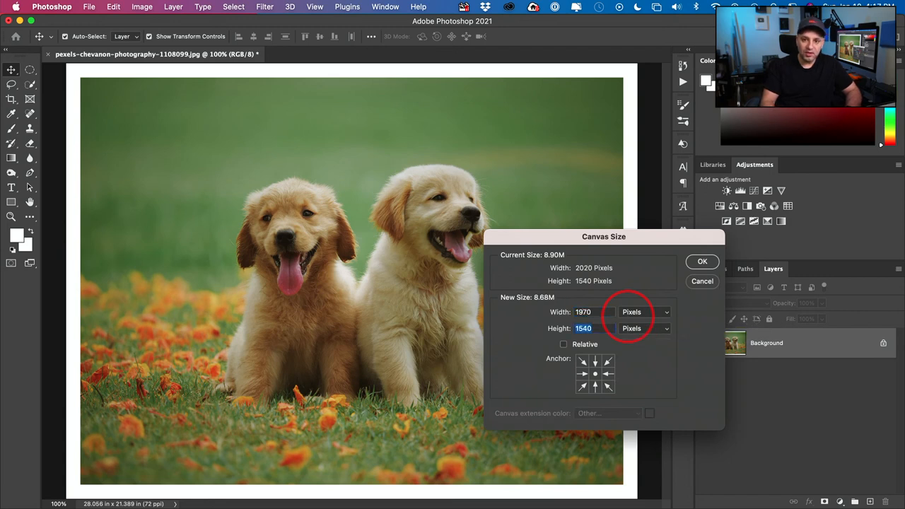
type("1490")
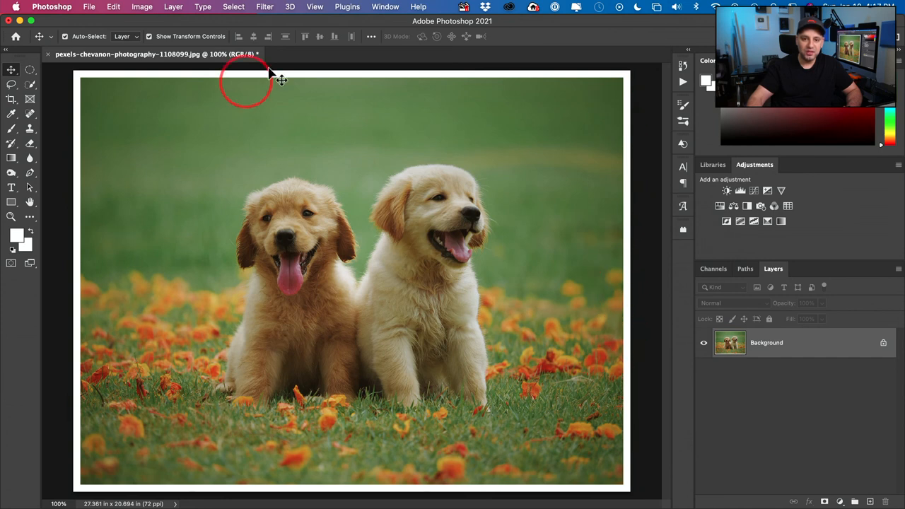
mouse_move(605, 83)
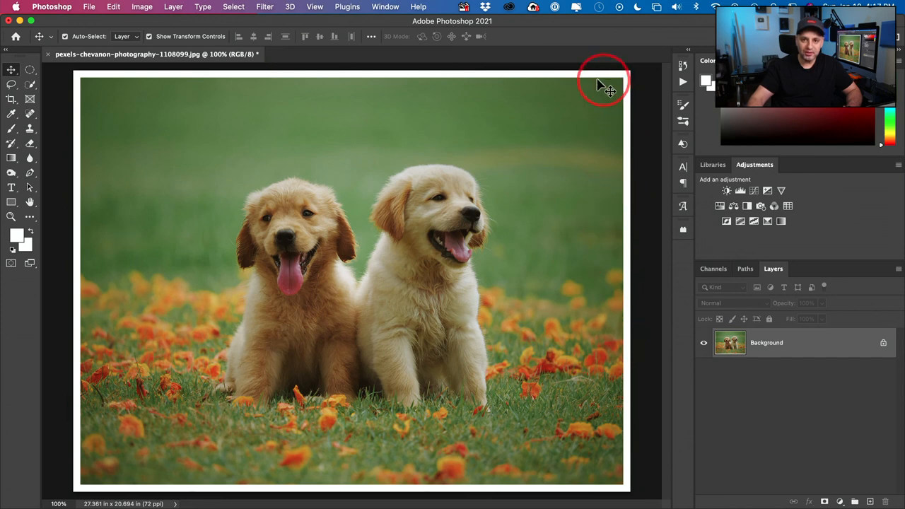
mouse_move(311, 88)
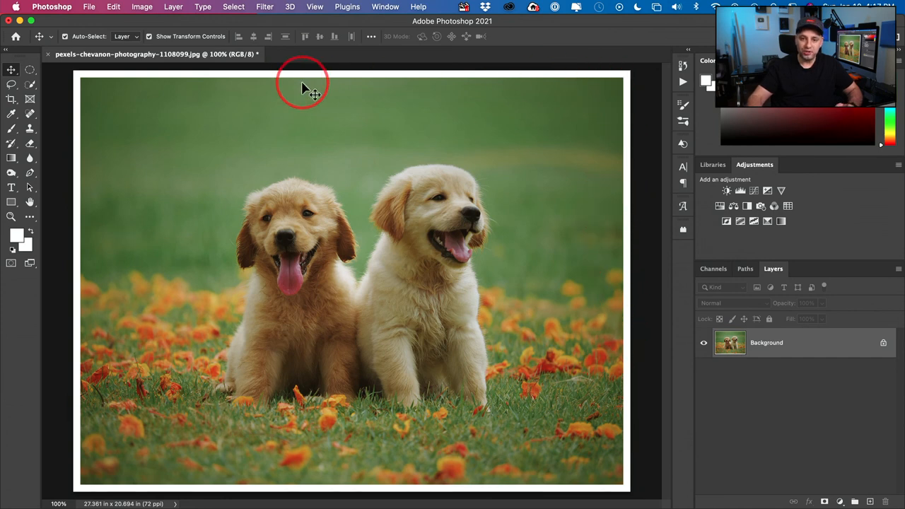